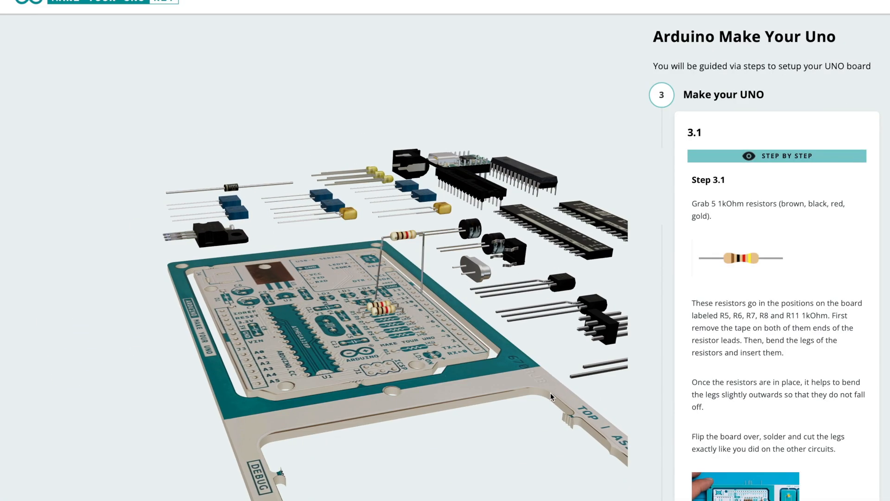
Step: Advance from step 3.1 past the 10kOhm resistor to the 1MOhm resistor at R10
{"action": "scroll", "scroll_direction": "down", "scroll_amount": 3}
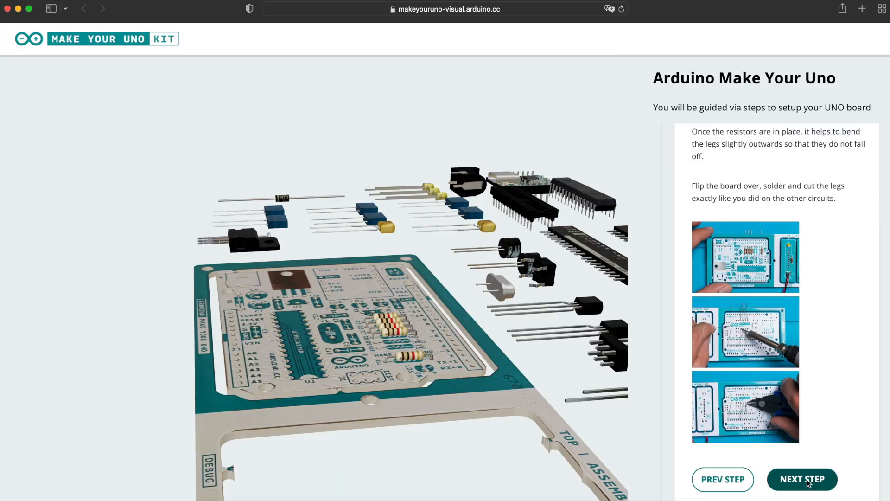
{"action": "left_click", "coordinate": [801, 478]}
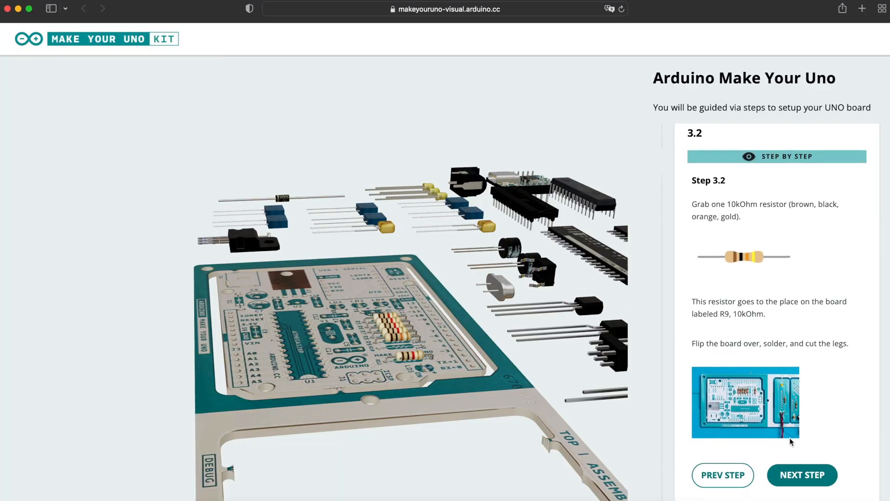
{"action": "left_click", "coordinate": [801, 475]}
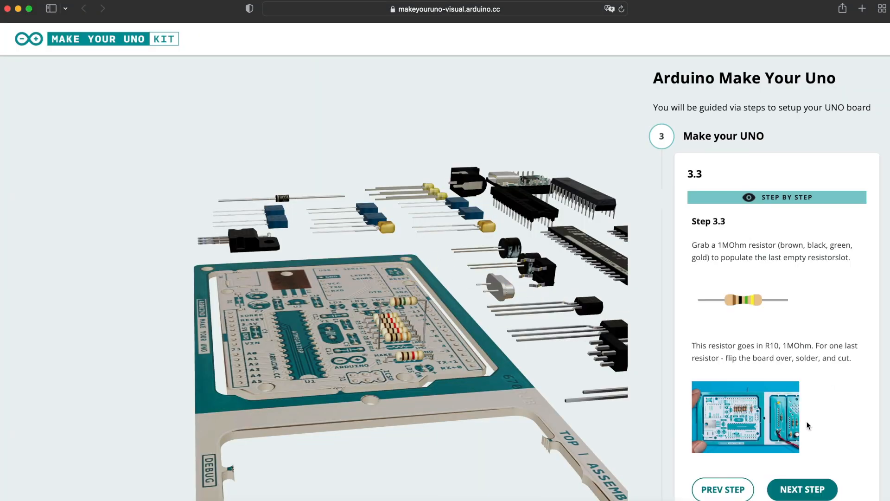
Step: Step past the crystal to the yellow LEDs at LD2–LD4
{"action": "left_click", "coordinate": [801, 488]}
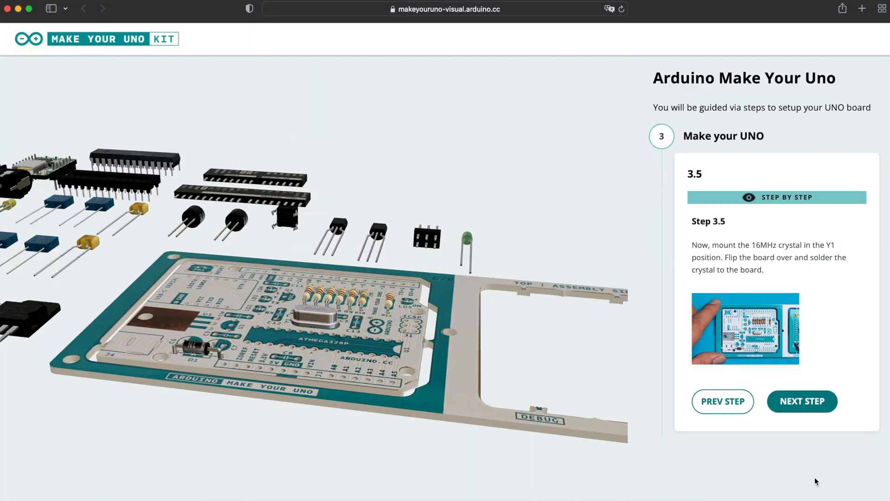
{"action": "left_click", "coordinate": [801, 400]}
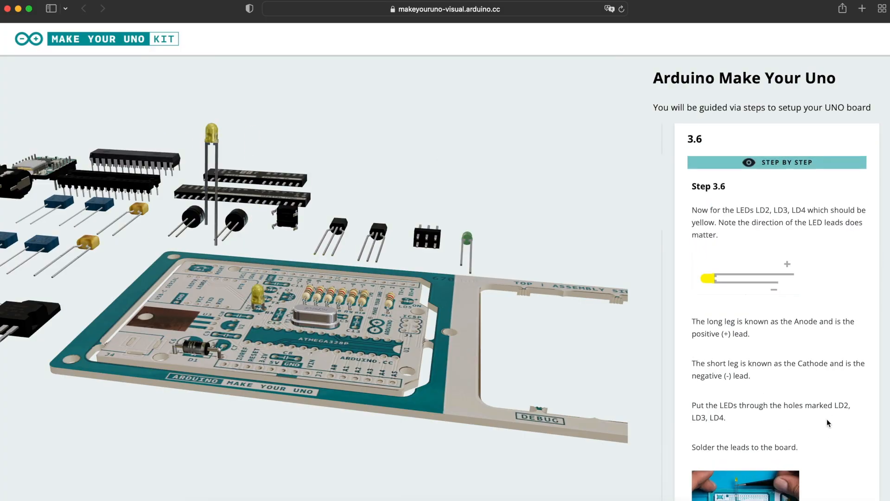
Step: Advance through the green LED step to the 22pF capacitors for C4 and C5
{"action": "left_click", "coordinate": [801, 487]}
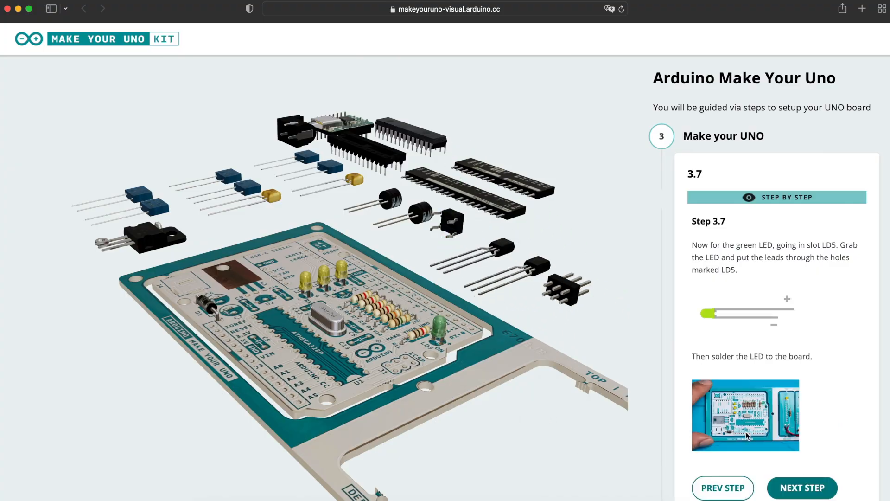
{"action": "left_click", "coordinate": [802, 488]}
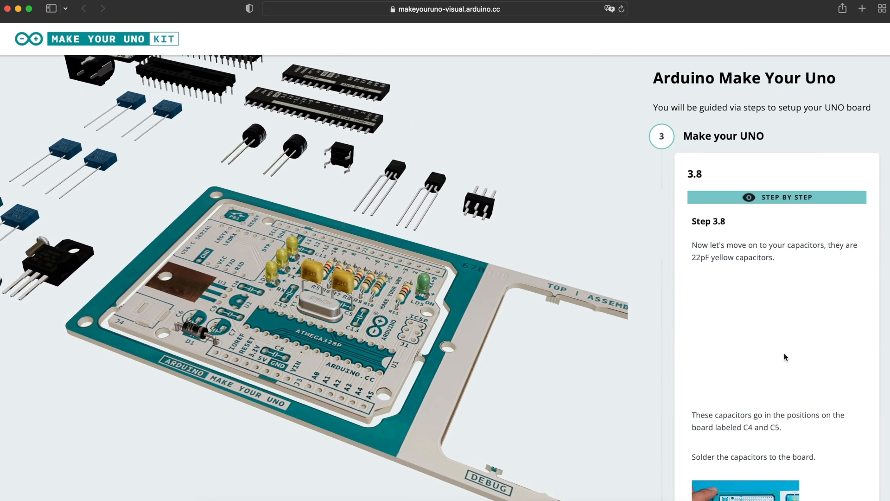
Step: Advance past the 22pF capacitors to the 47uF electrolytic capacitors in C6 and C7
{"action": "scroll", "scroll_direction": "down", "scroll_amount": 3}
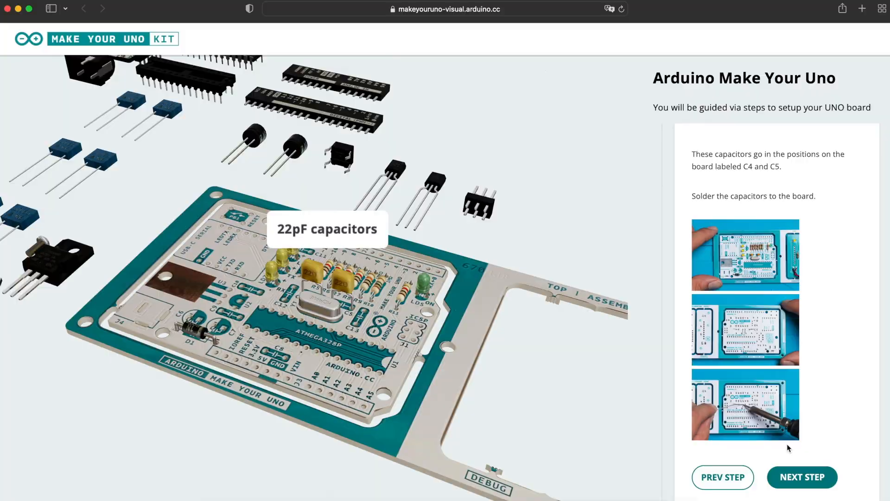
{"action": "left_click", "coordinate": [802, 477]}
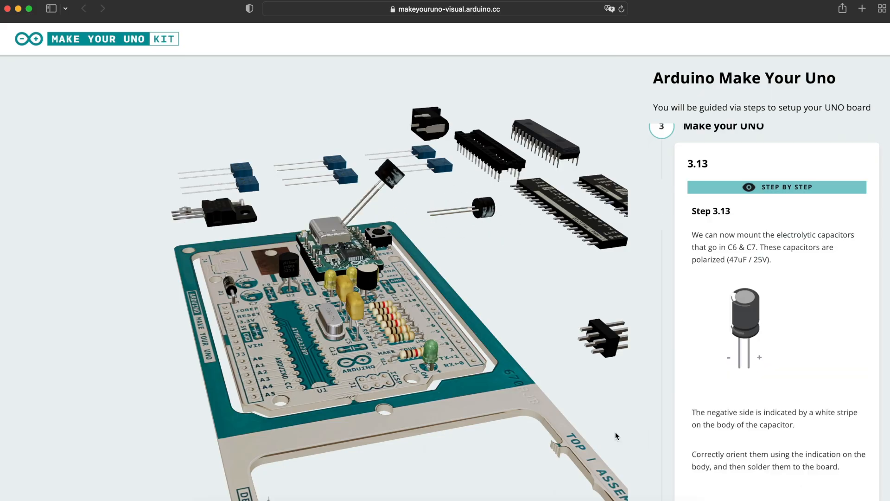
Step: Step past the electrolytic capacitors through the remaining steps and press DONE
{"action": "scroll", "scroll_direction": "down", "scroll_amount": 3}
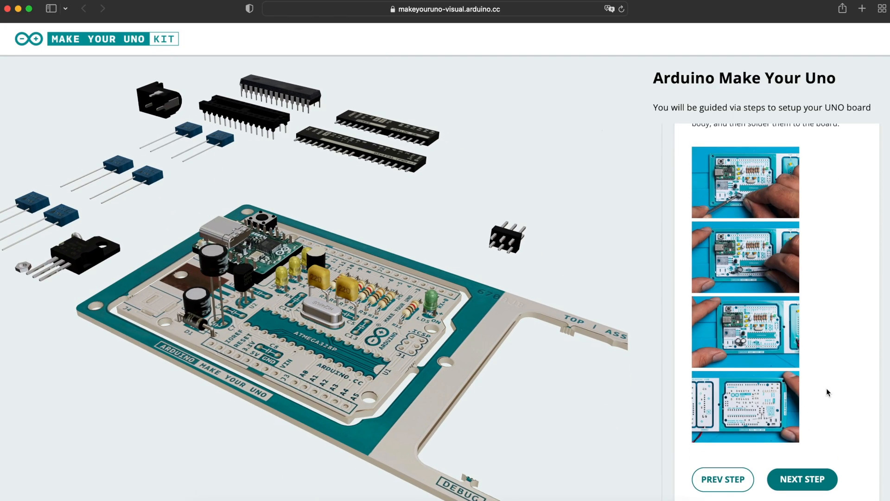
{"action": "left_click", "coordinate": [801, 479]}
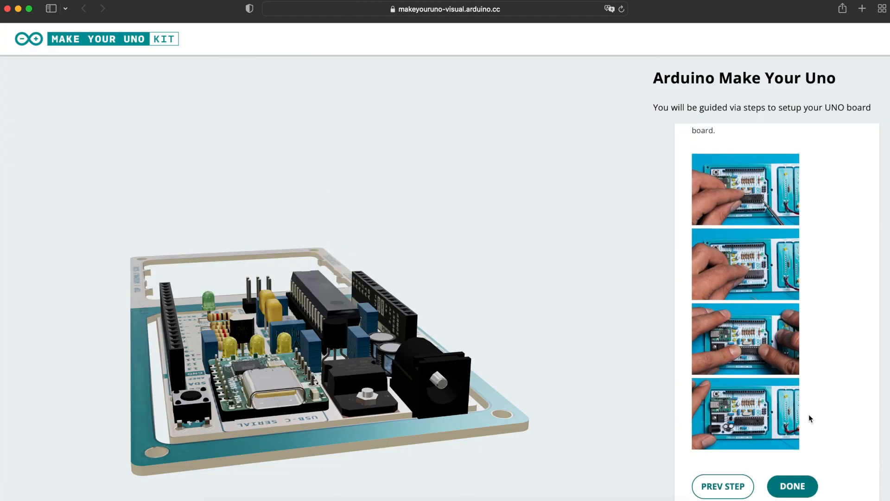
{"action": "left_click", "coordinate": [791, 485]}
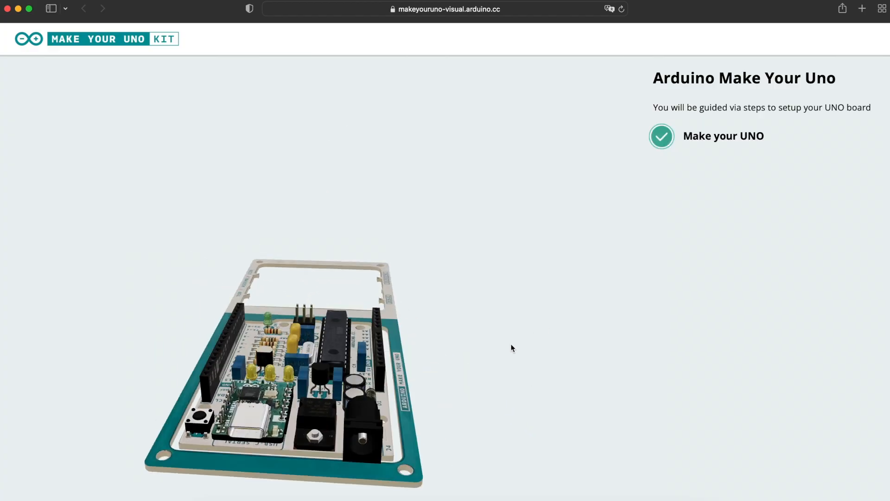